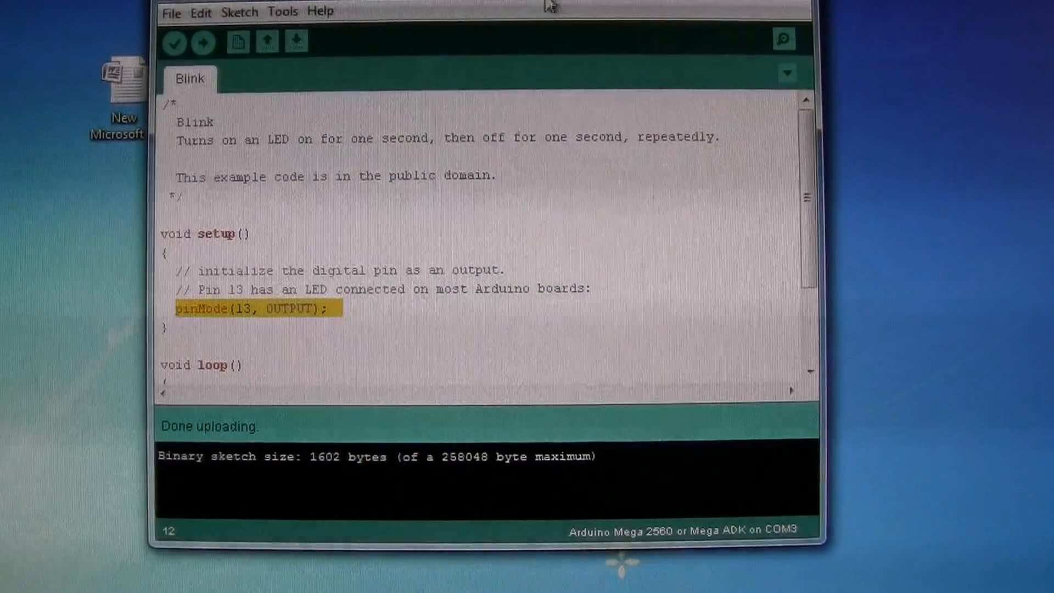
{"action": "mouse_move", "coordinate": [336, 182]}
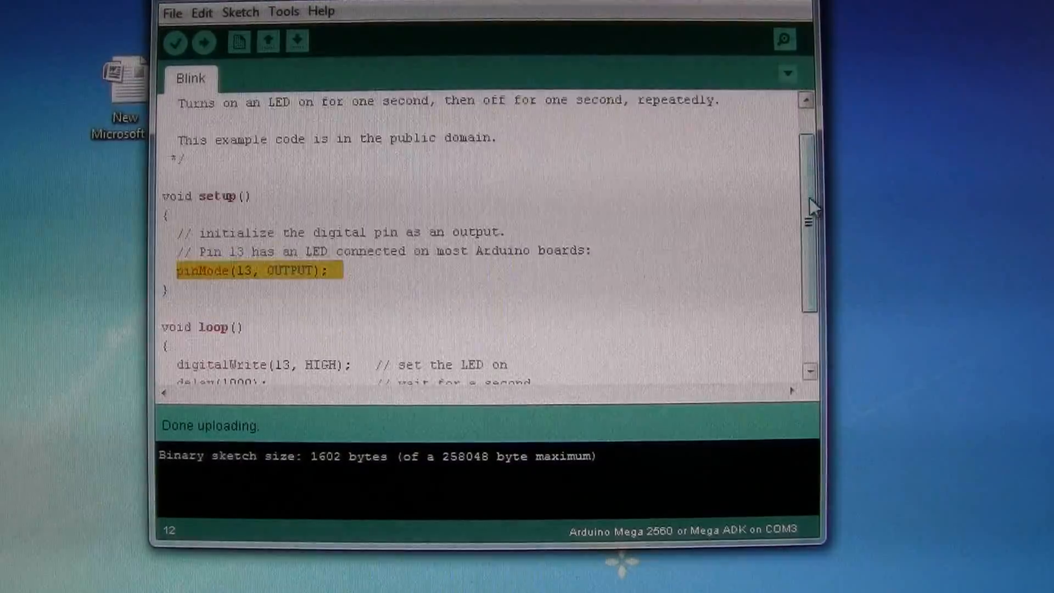
Scroll down through the Blink sketch code.
{"action": "scroll", "scroll_direction": "down", "scroll_amount": 3}
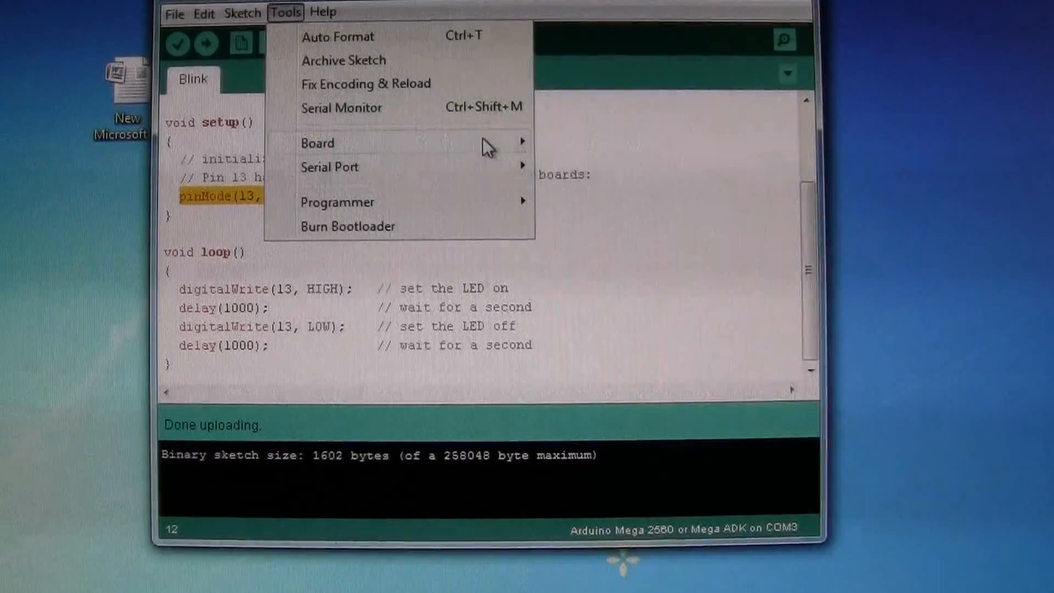
{"action": "left_click", "coordinate": [318, 143]}
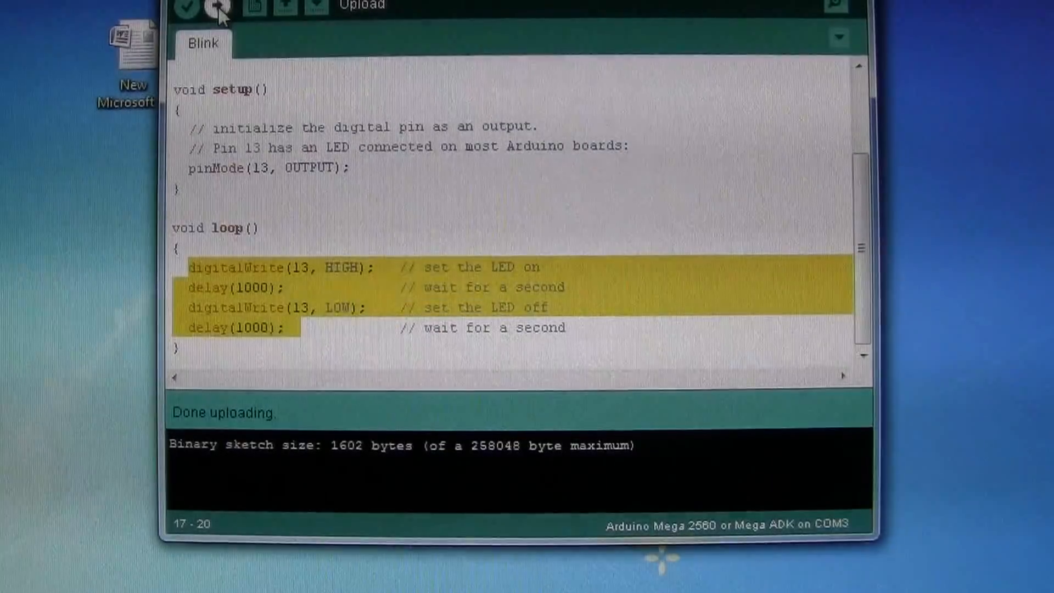
Start uploading the Blink sketch to the Arduino Mega 2560 on COM3.
{"action": "left_click", "coordinate": [218, 6]}
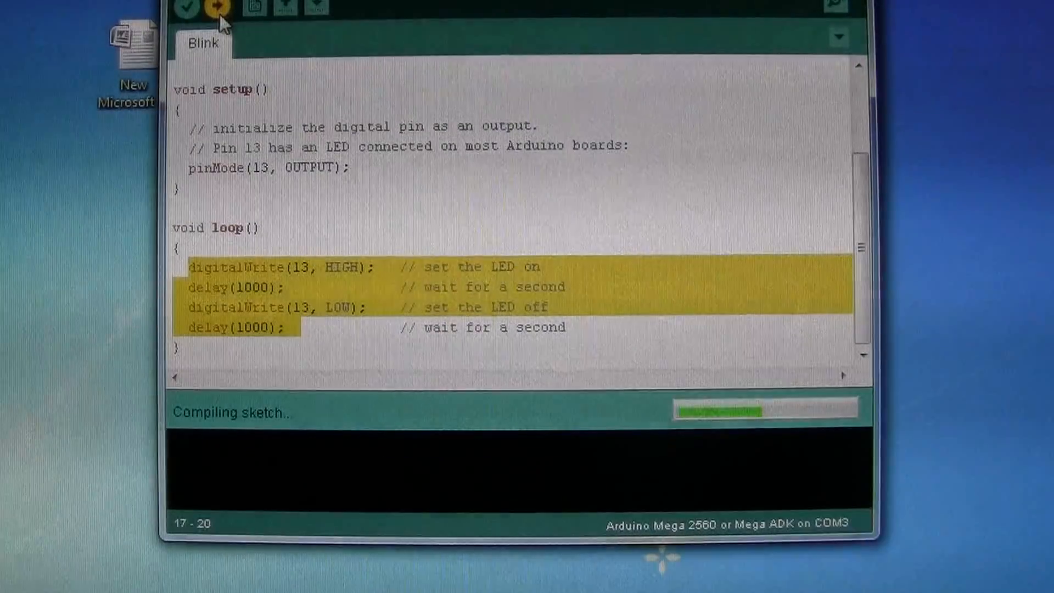